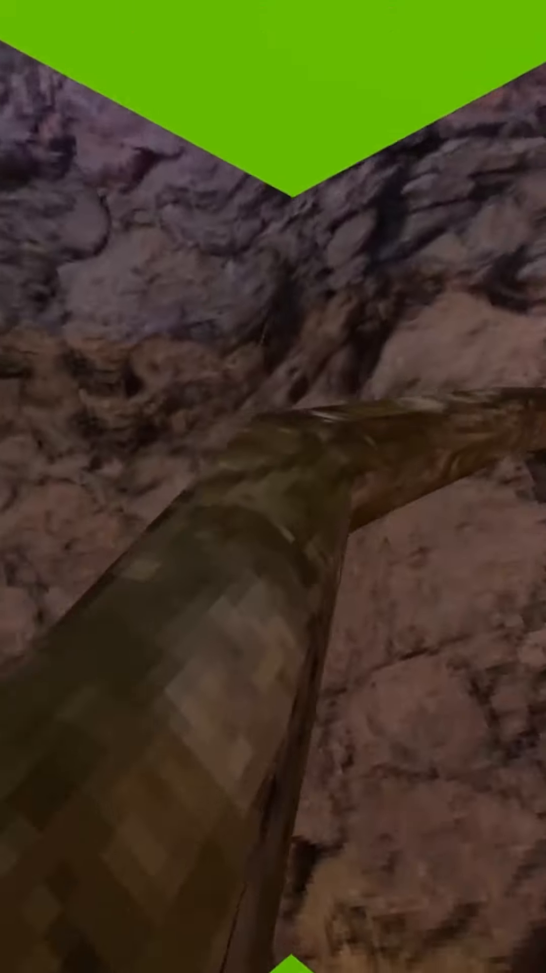
mouse_move(274, 487)
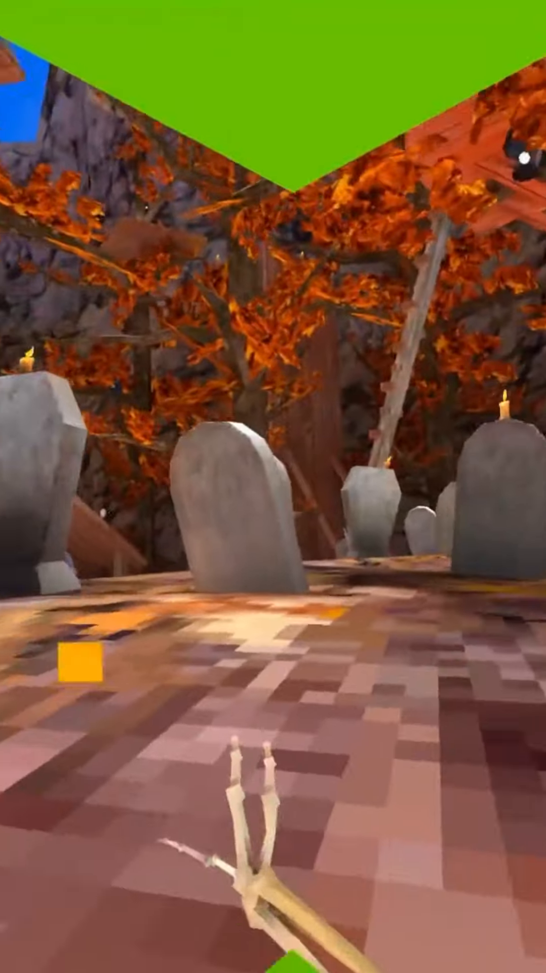
mouse_move(273, 487)
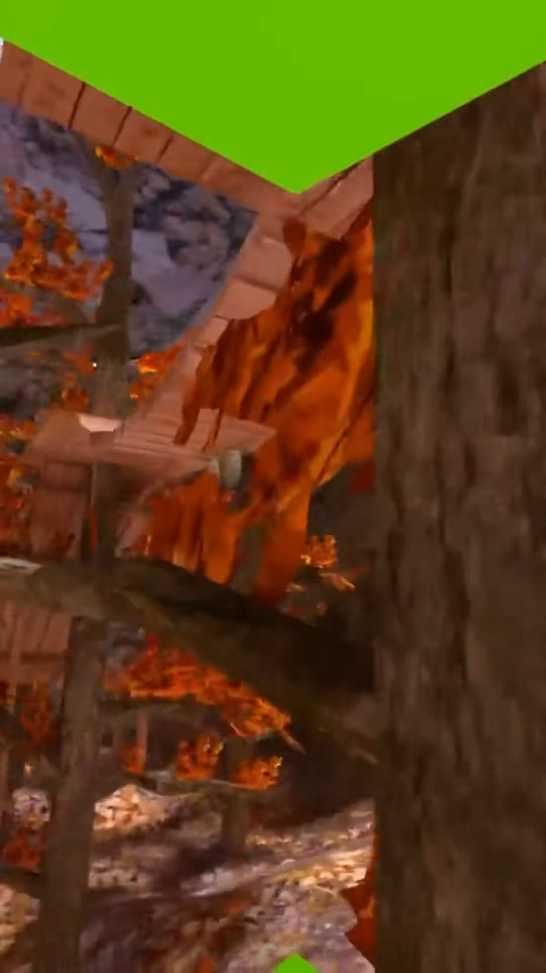
mouse_move(274, 487)
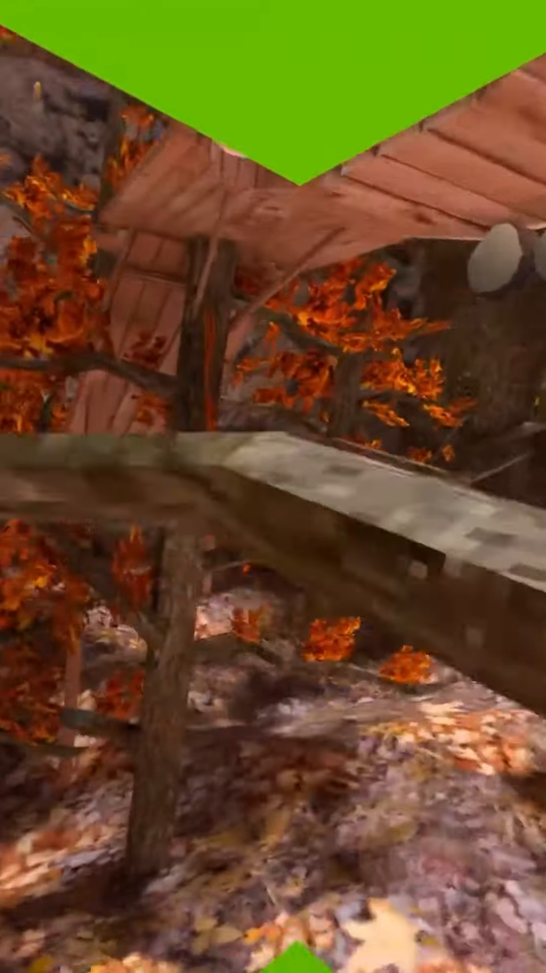
mouse_move(274, 487)
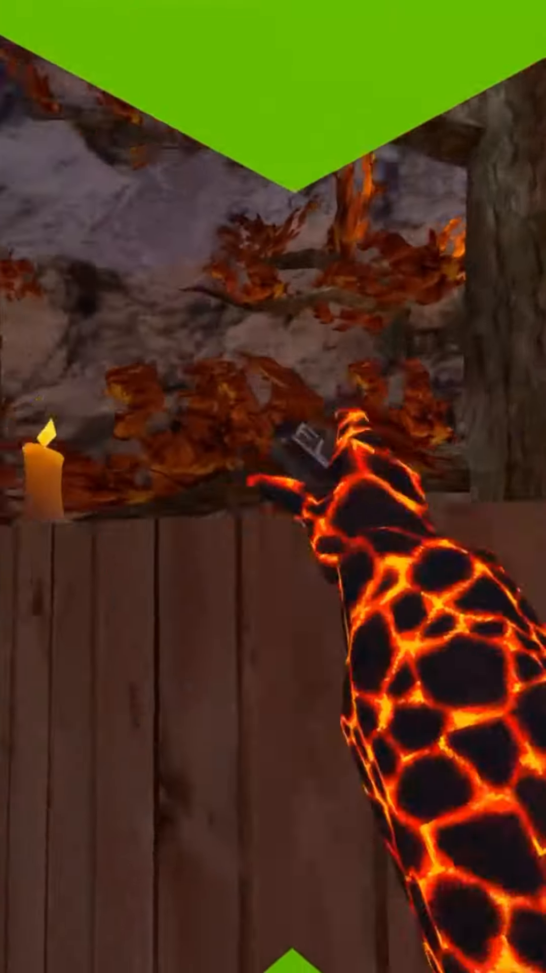
scroll(down, 3)
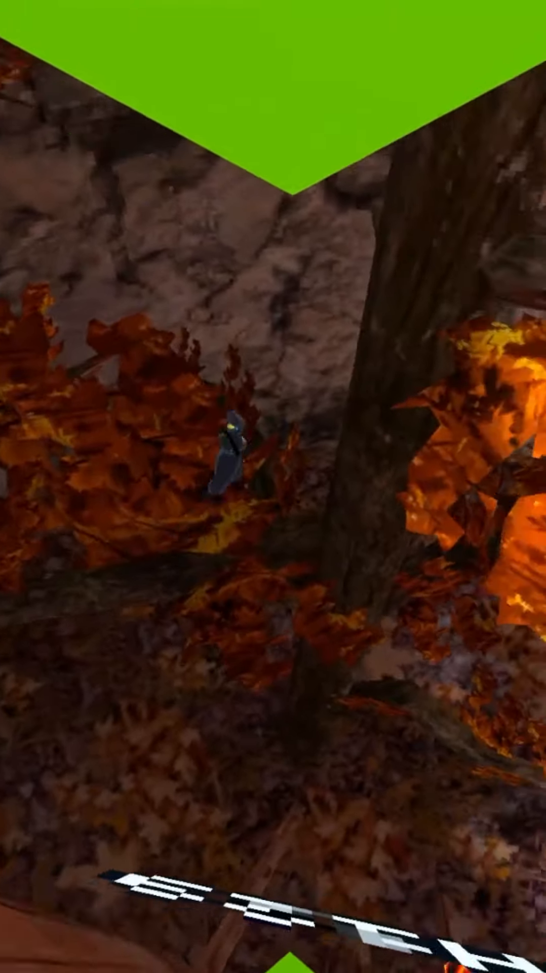